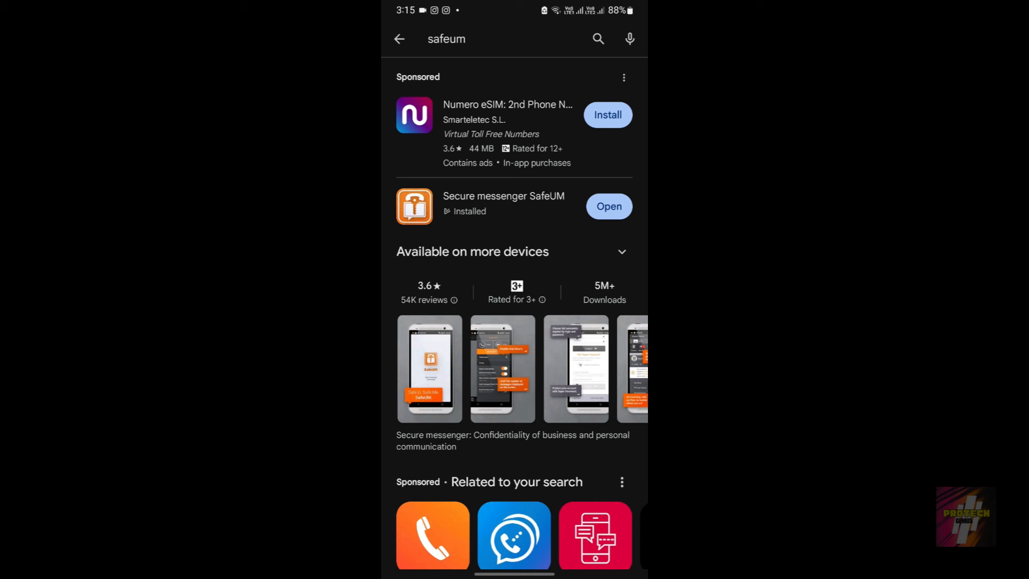
- Launch Secure messenger SafeUM from its Play Store page, collapsing 'Available on more devices' first
left_click(504, 195)
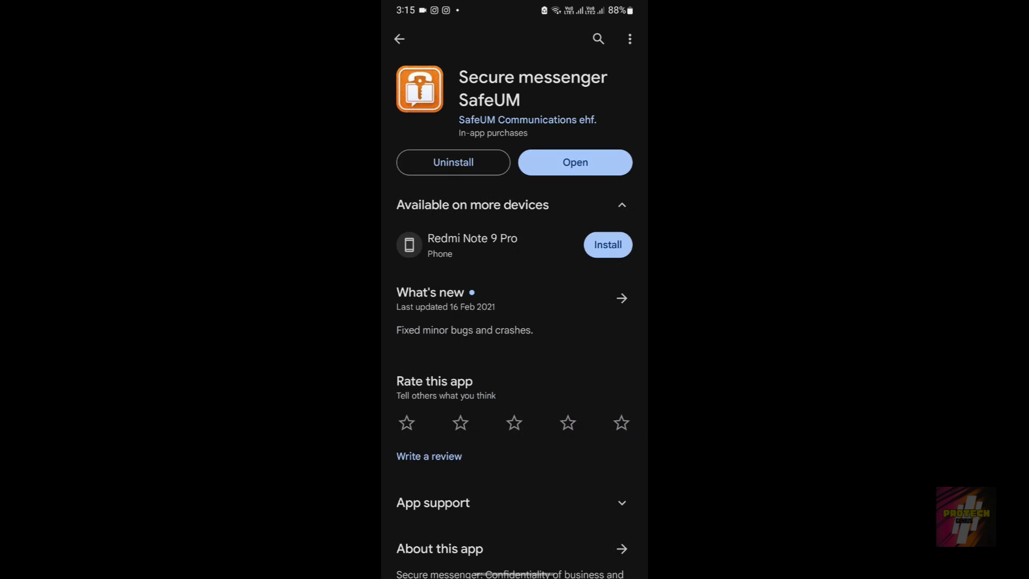
left_click(620, 205)
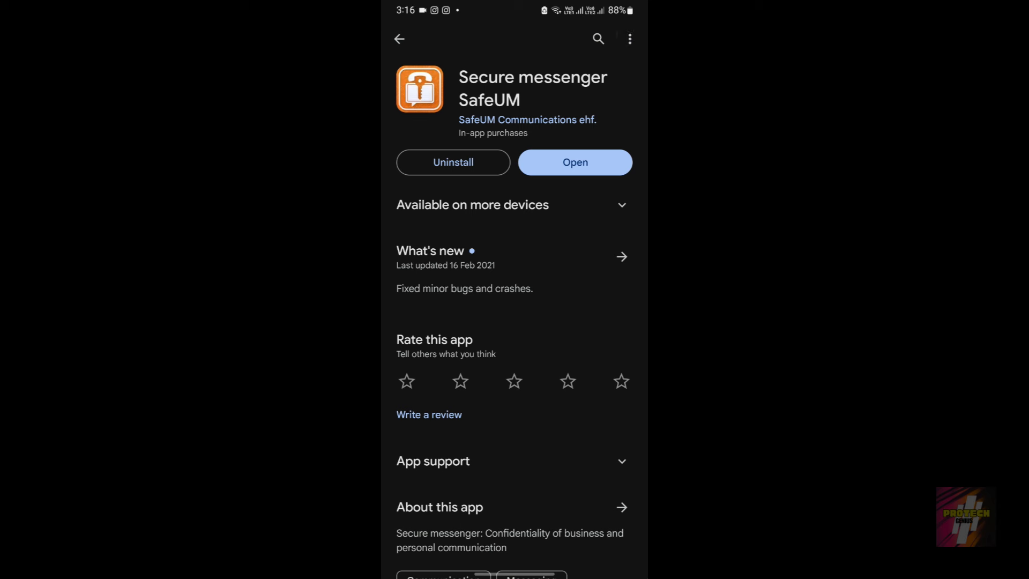
left_click(574, 162)
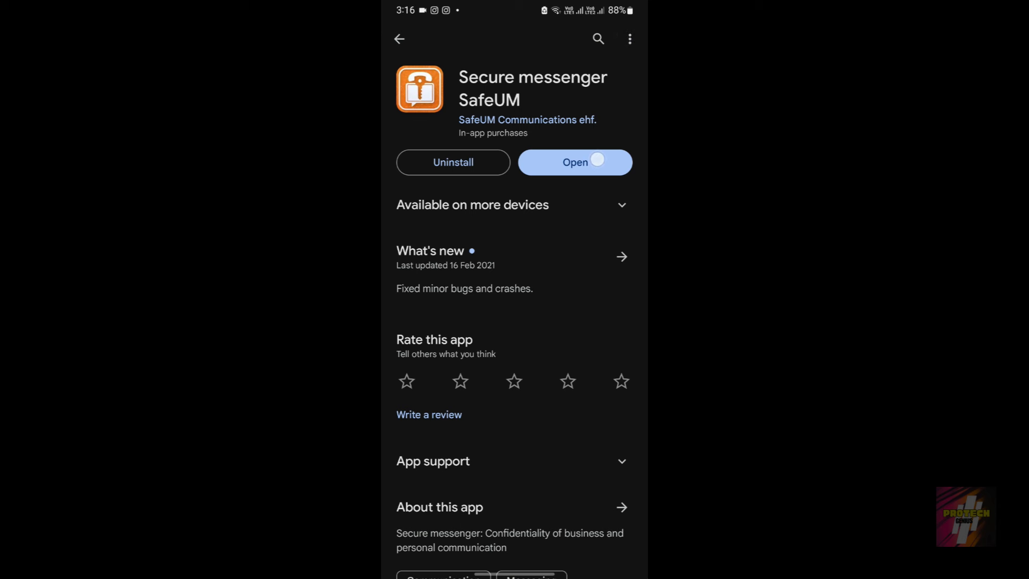
left_click(575, 162)
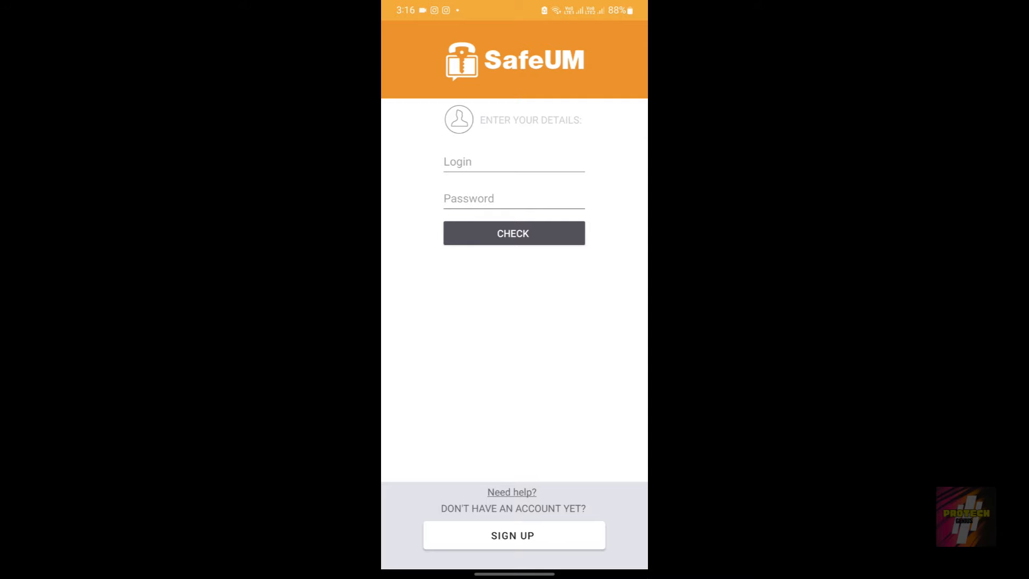
left_click(514, 535)
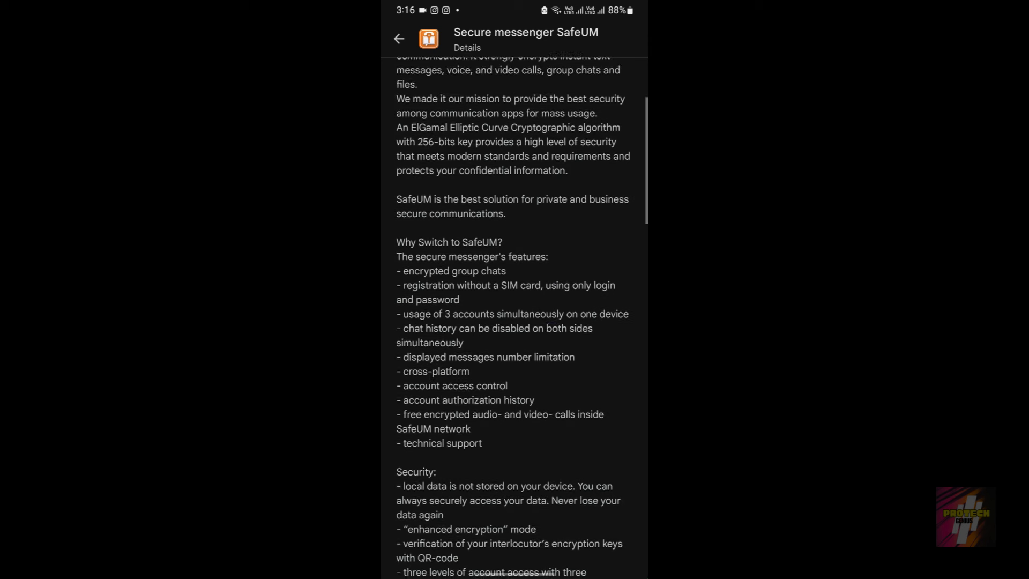
scroll("up", 3)
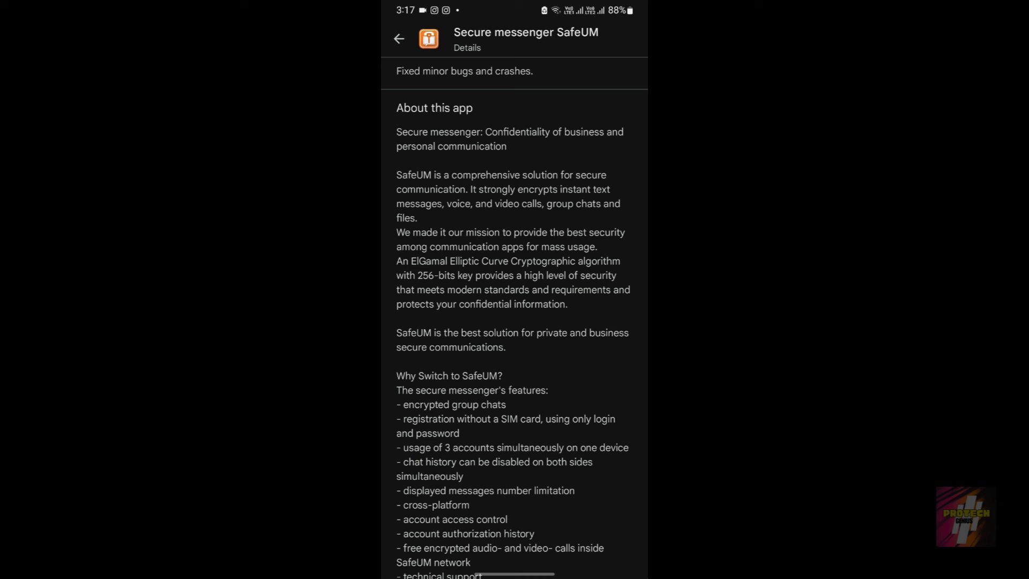
scroll("up", 3)
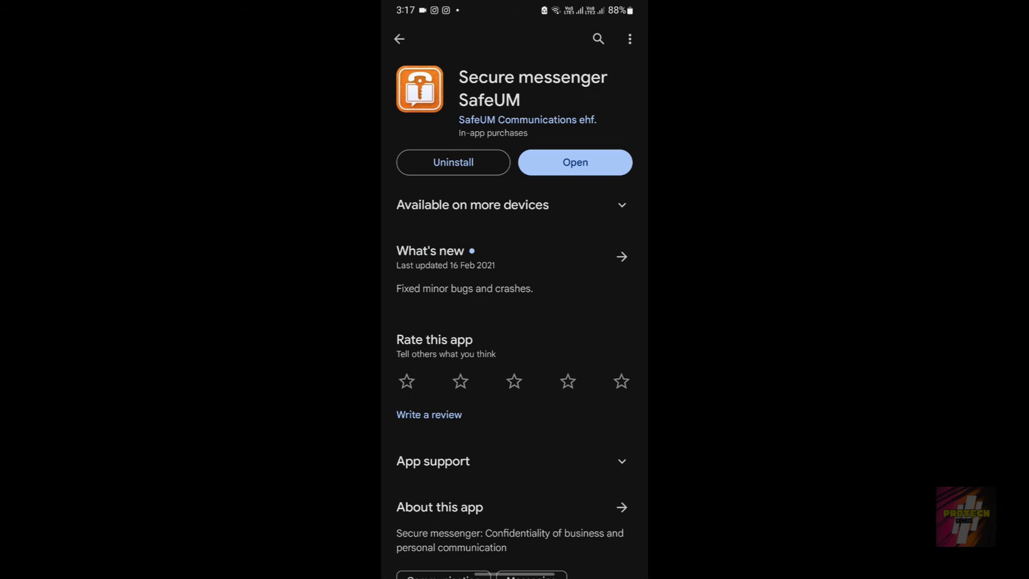
- Relaunch SafeUM and choose SIGN UP to reach the login/password registration form
left_click(574, 162)
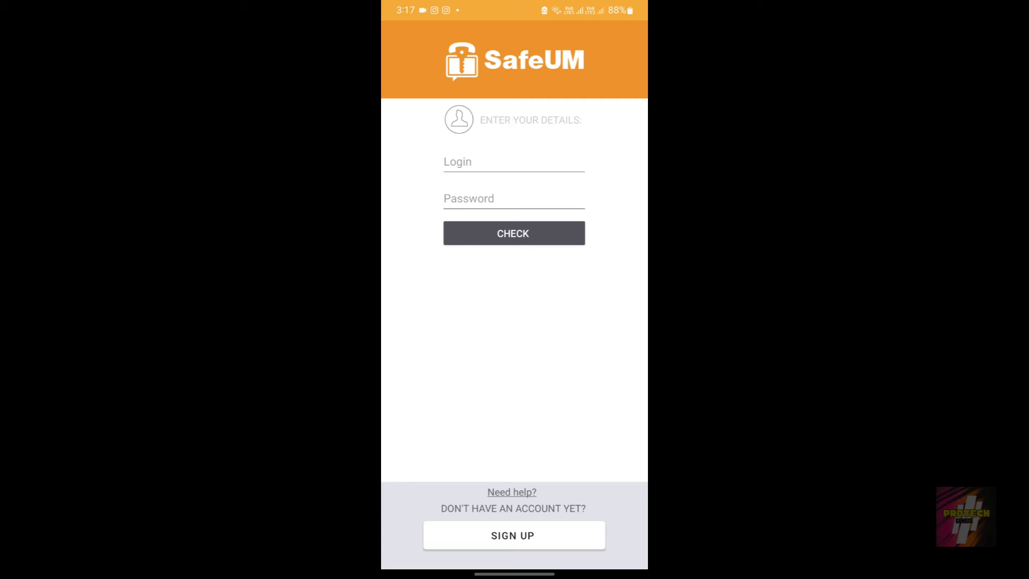
left_click(514, 535)
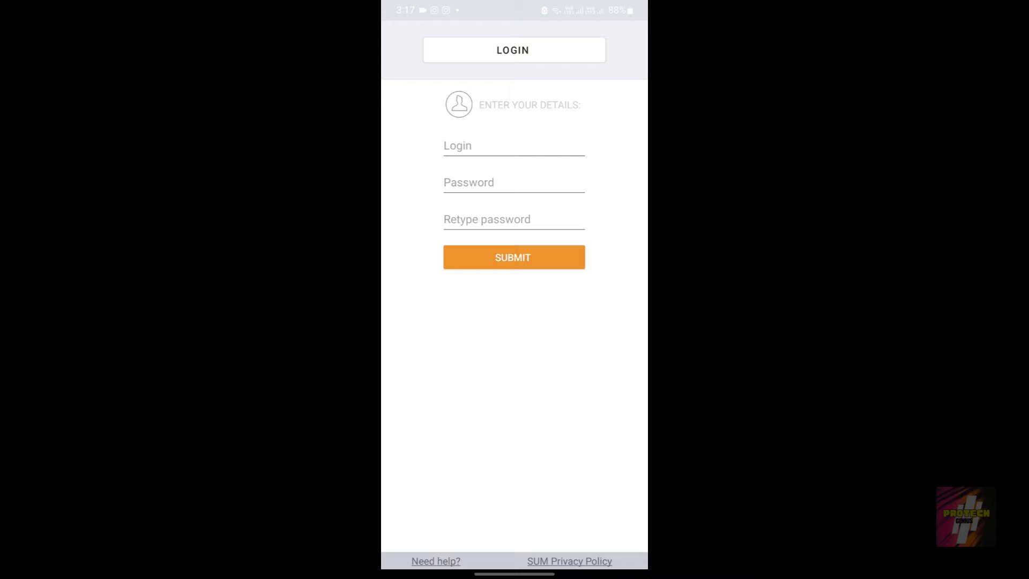
- Enter the login 'protech' with a password and submit, which reports a connection problem
left_click(514, 145)
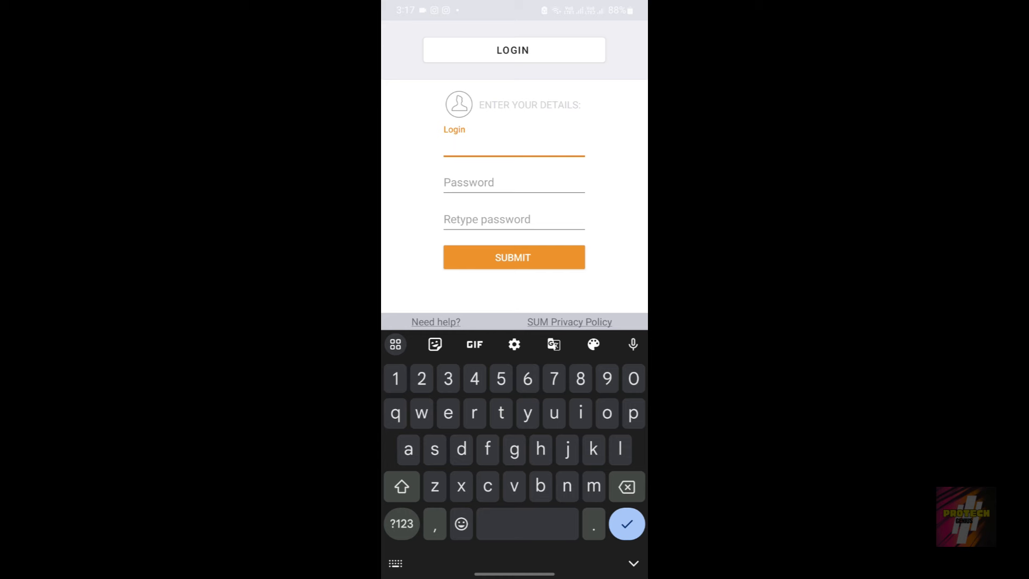
type("protech")
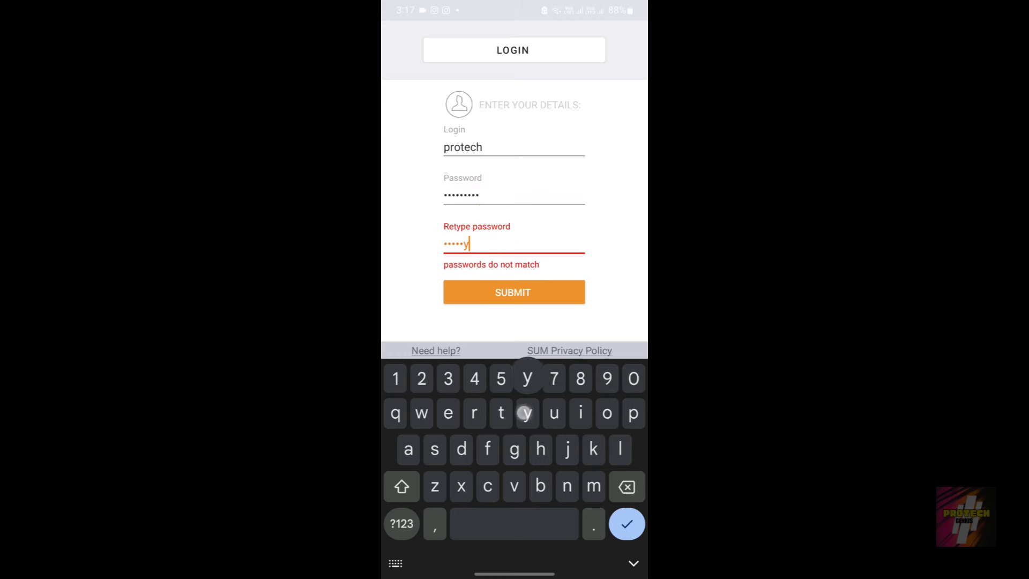
left_click(514, 292)
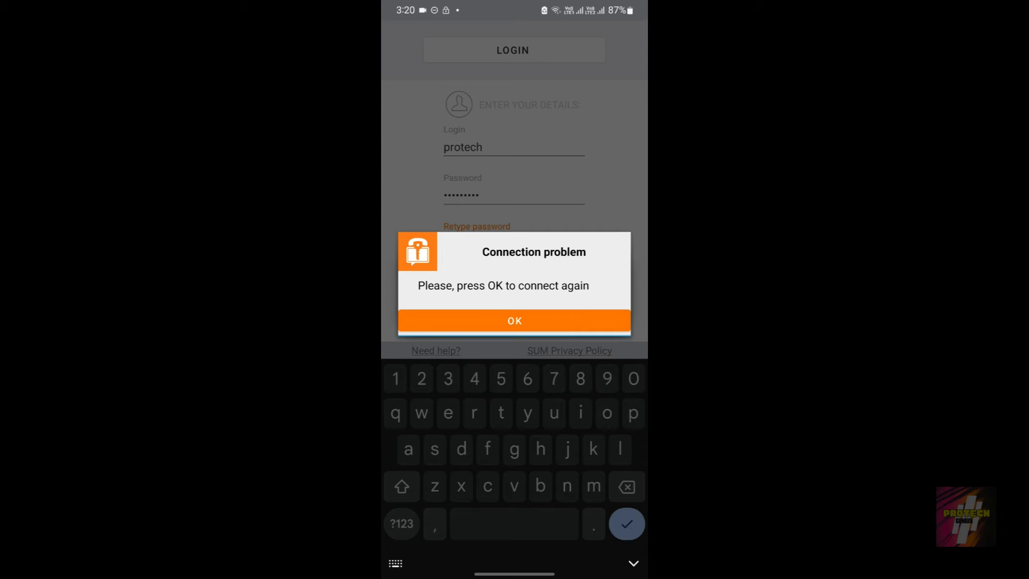
- Dismiss the connection problem with OK and submit the sign-up again, reaching the Welcome screen
left_click(514, 321)
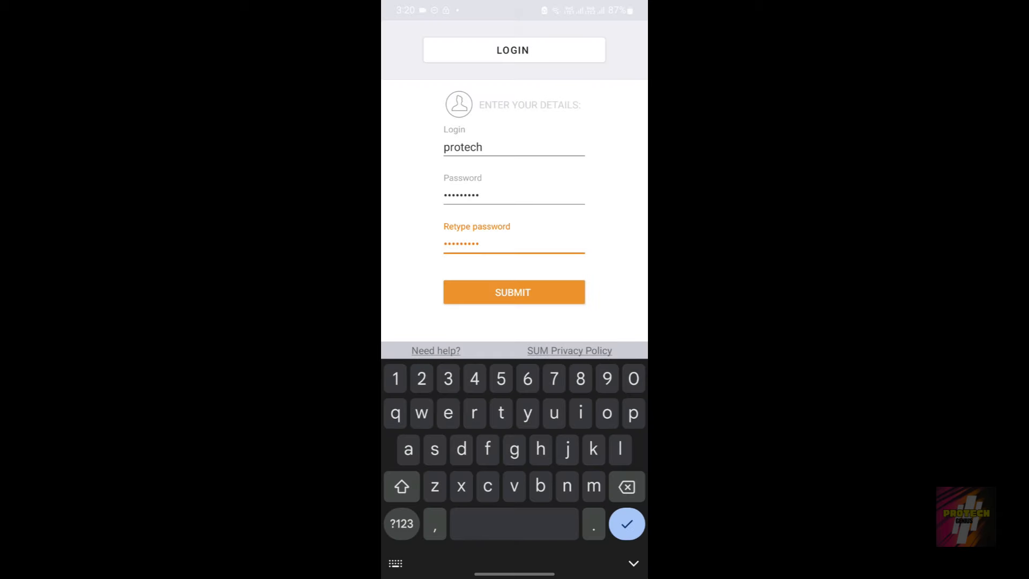
left_click(514, 292)
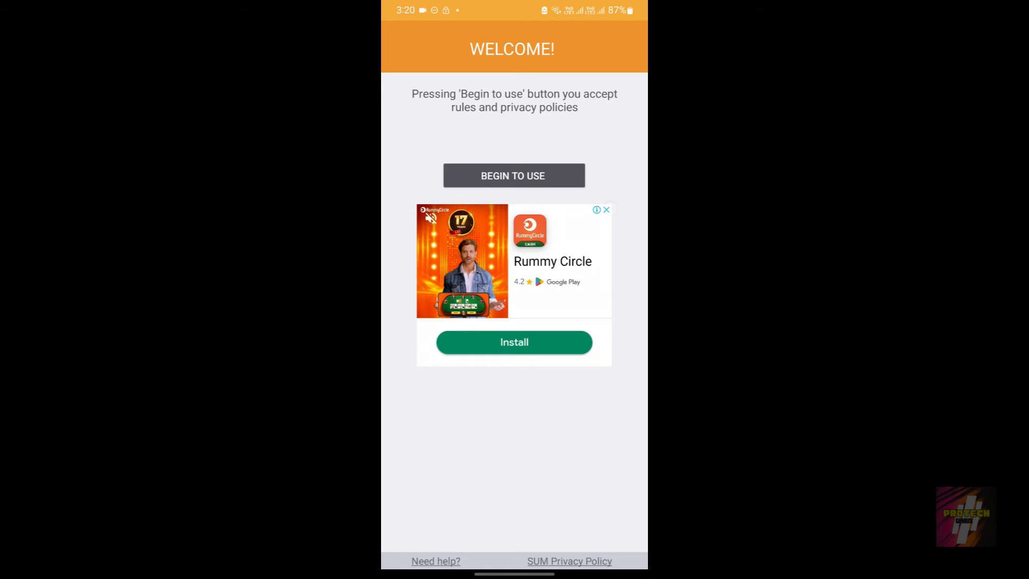
- Choose BEGIN TO USE on the Welcome screen, which leaves a 'Please wait' countdown
left_click(513, 175)
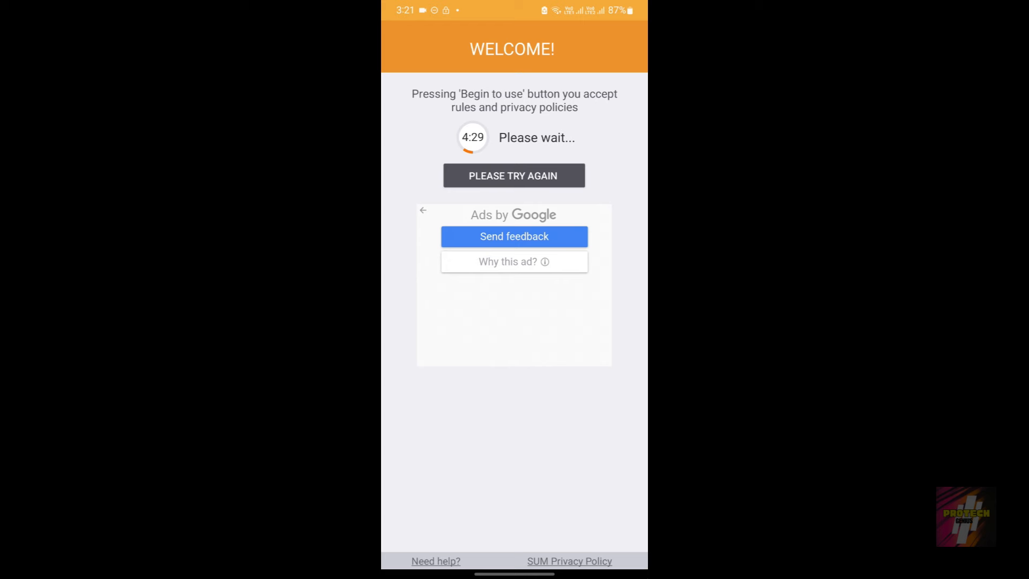
- Retry with PLEASE TRY AGAIN so the Welcome screen waits for registration with a fresh countdown
left_click(513, 175)
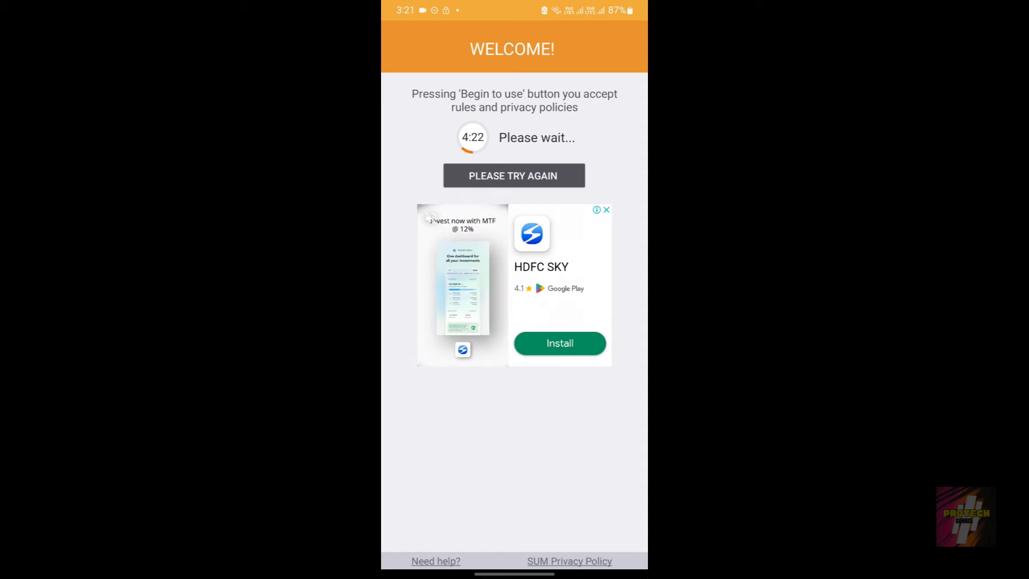
left_click(514, 174)
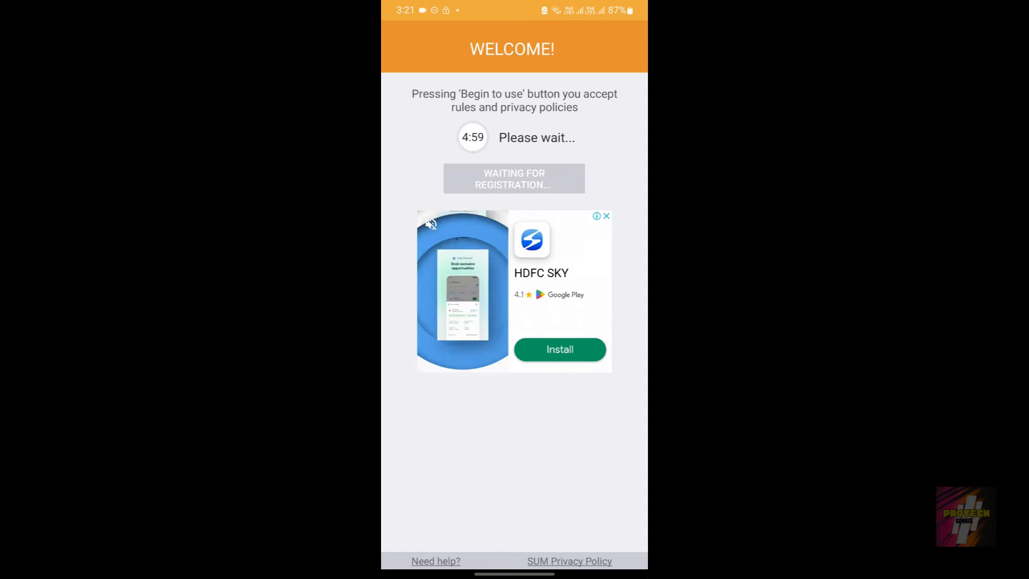